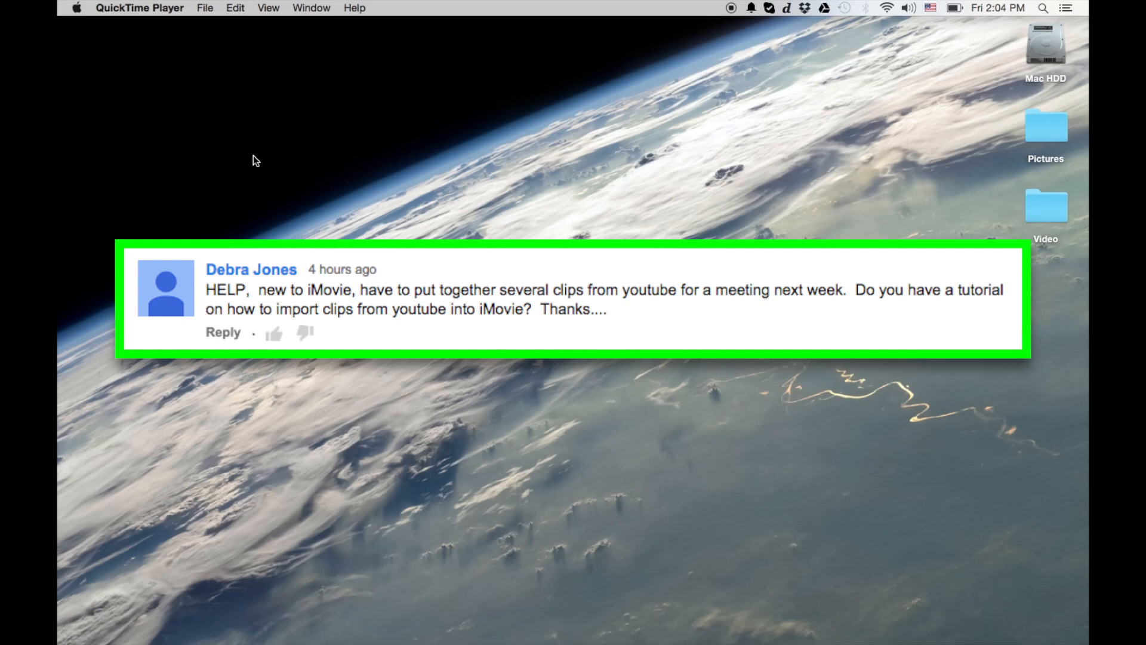
pyautogui.moveTo(371, 554)
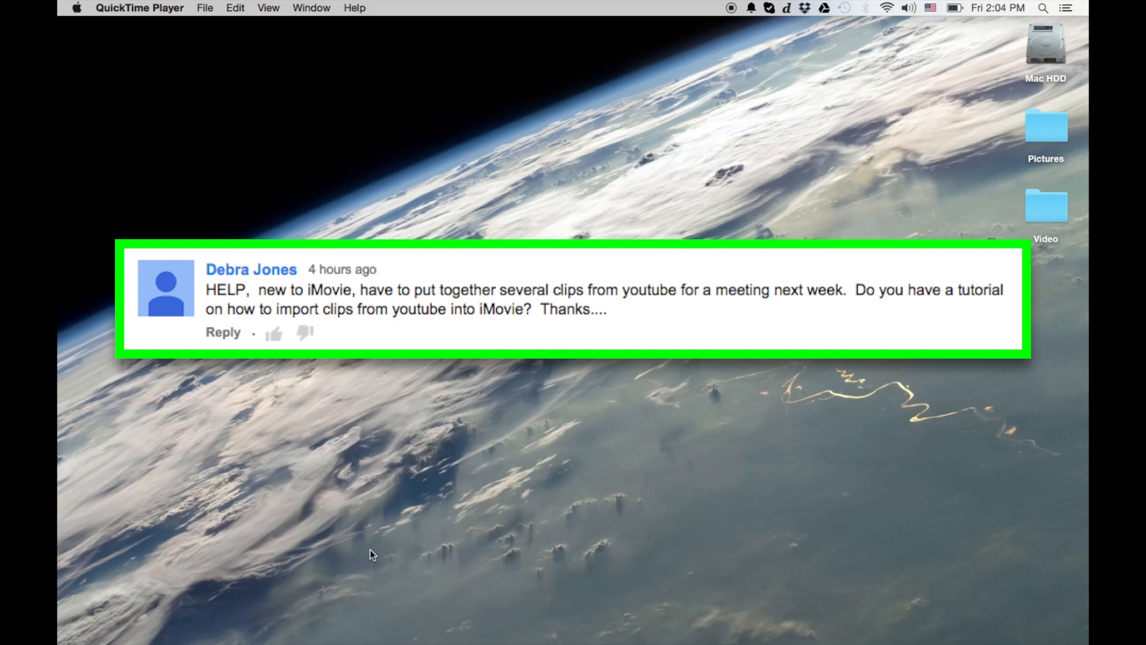
# Switch from the desktop to Chrome showing the YouTube channel page
pyautogui.click(315, 625)
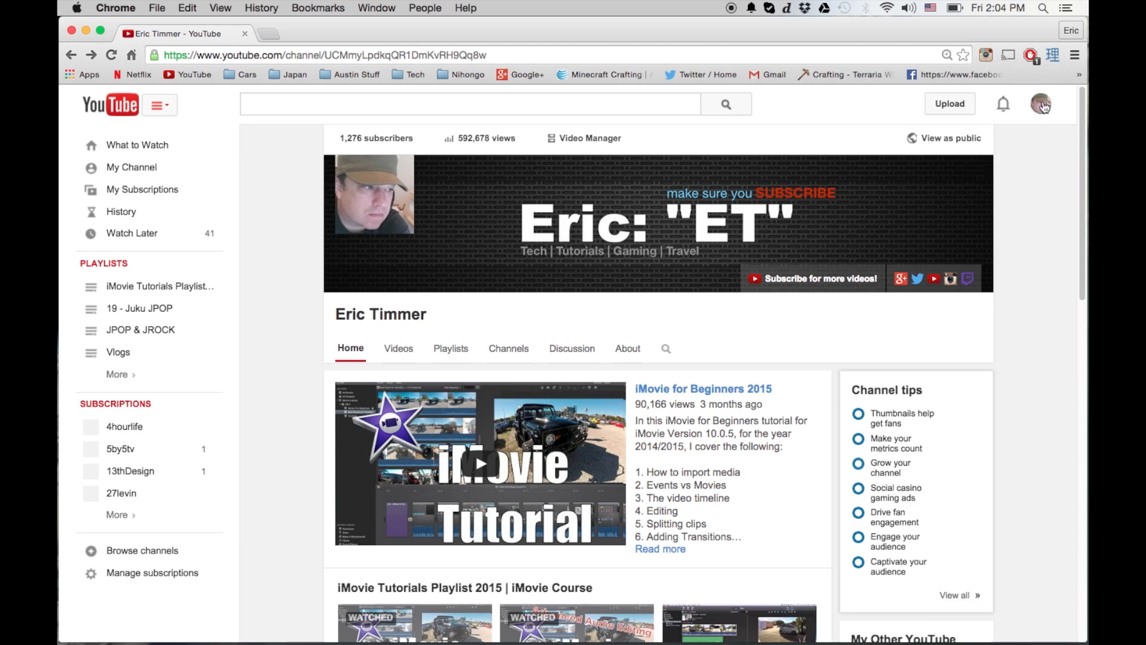
# Download the keyframing tutorial as MP4 from Creator Studio's Video Manager Edit menu
pyautogui.click(1042, 104)
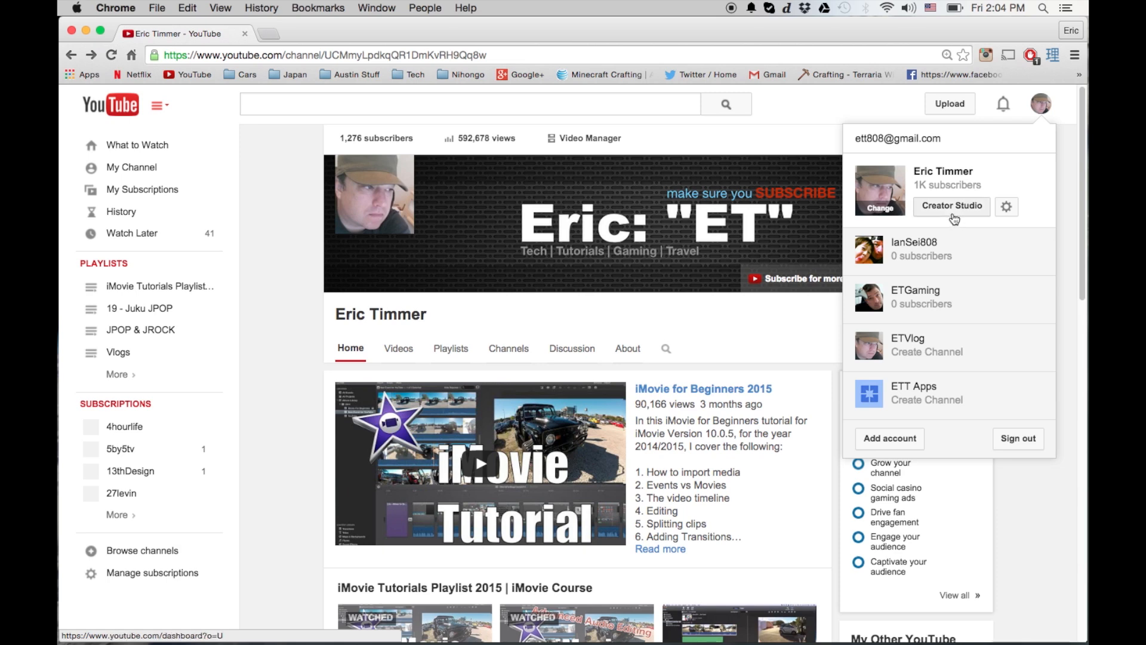
pyautogui.click(951, 206)
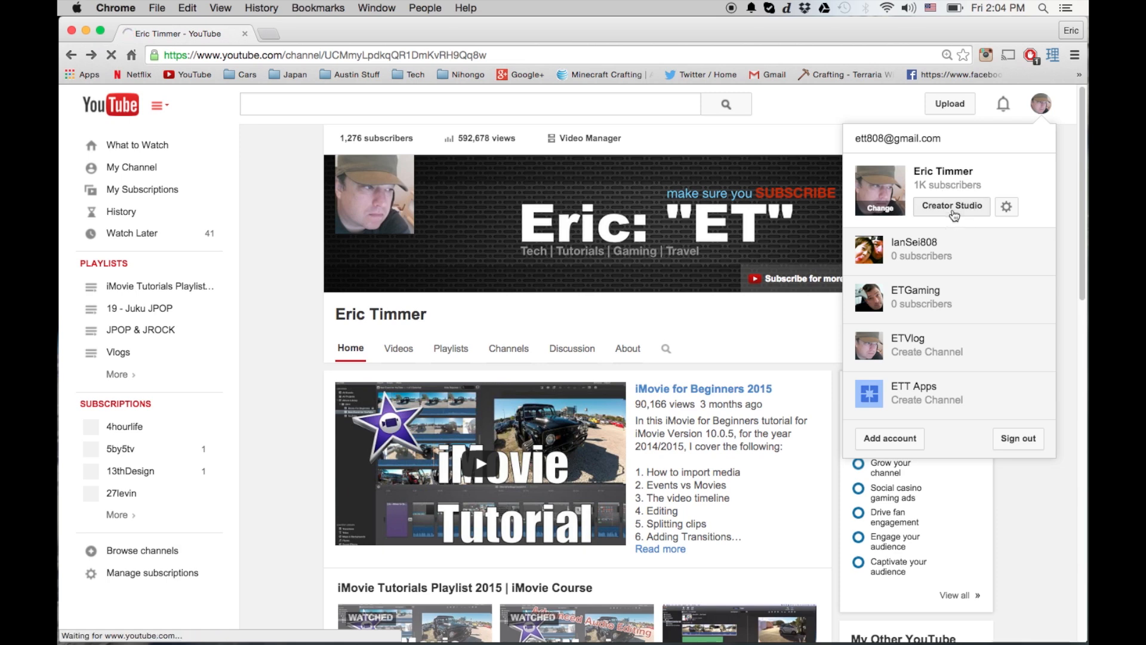
pyautogui.click(951, 205)
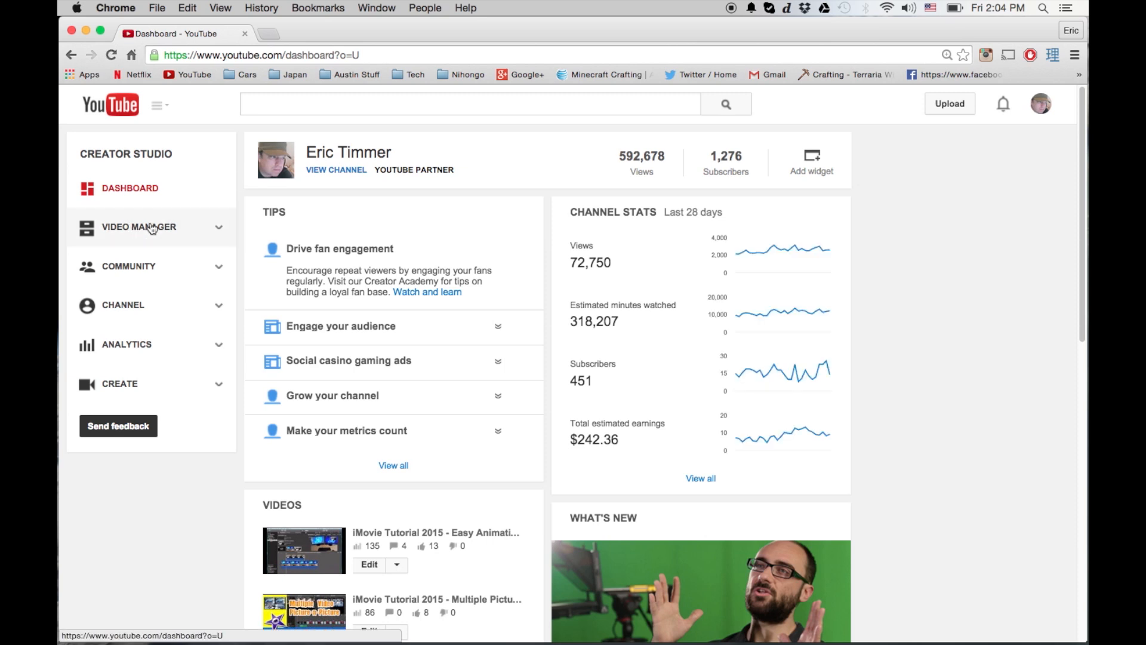
pyautogui.click(140, 227)
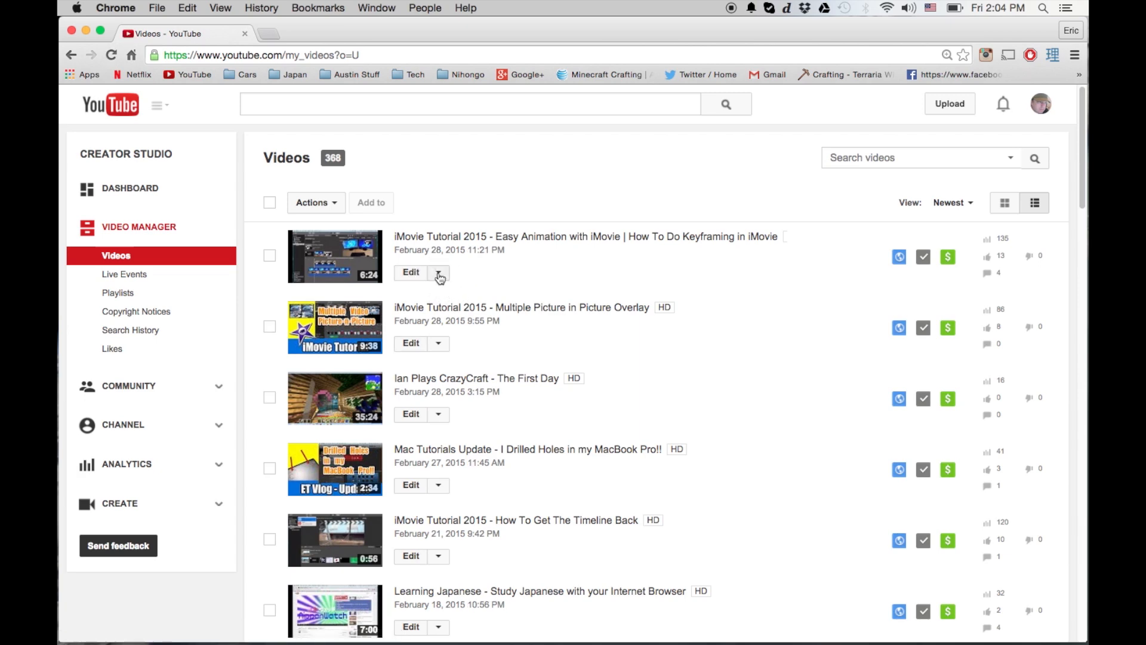
pyautogui.click(437, 273)
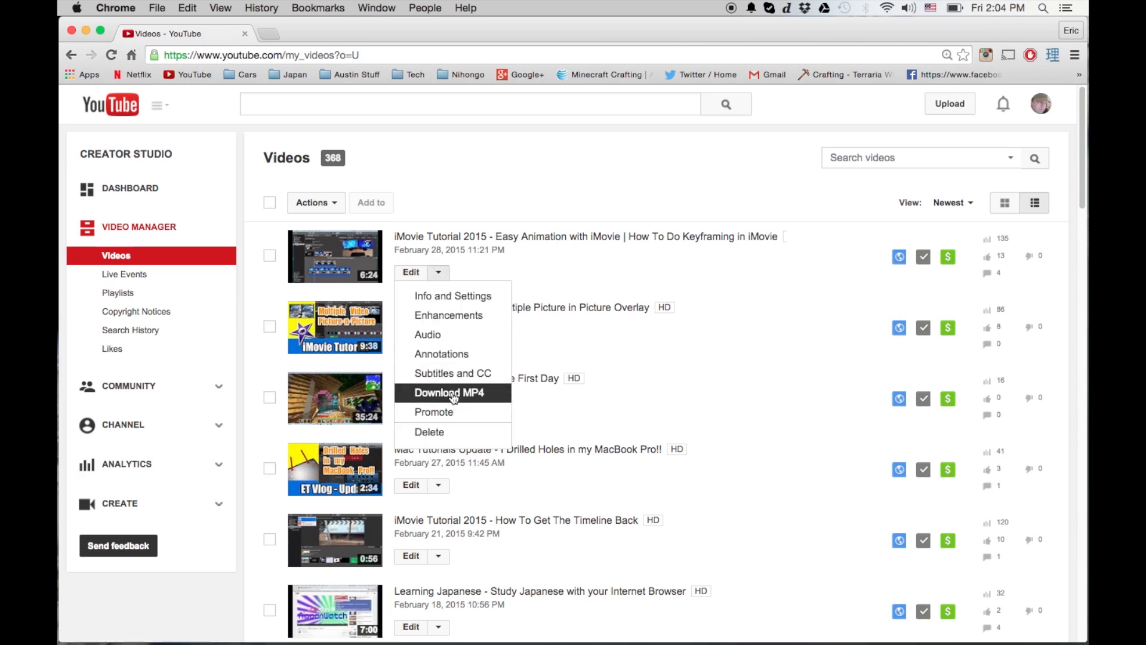
pyautogui.click(449, 393)
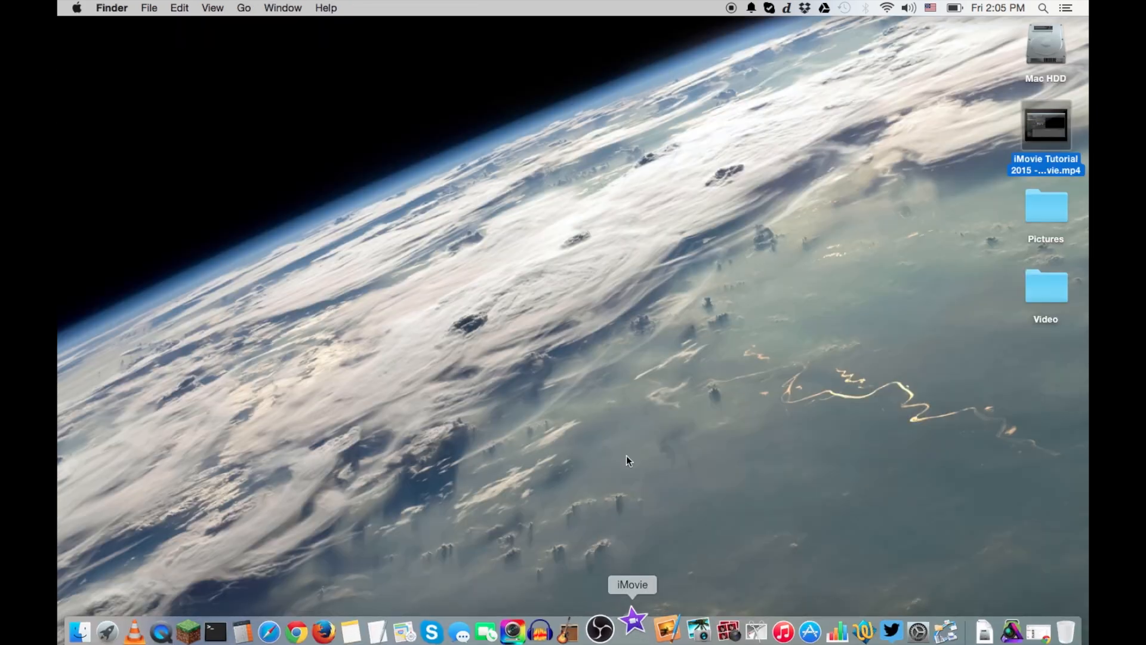
pyautogui.moveTo(481, 309)
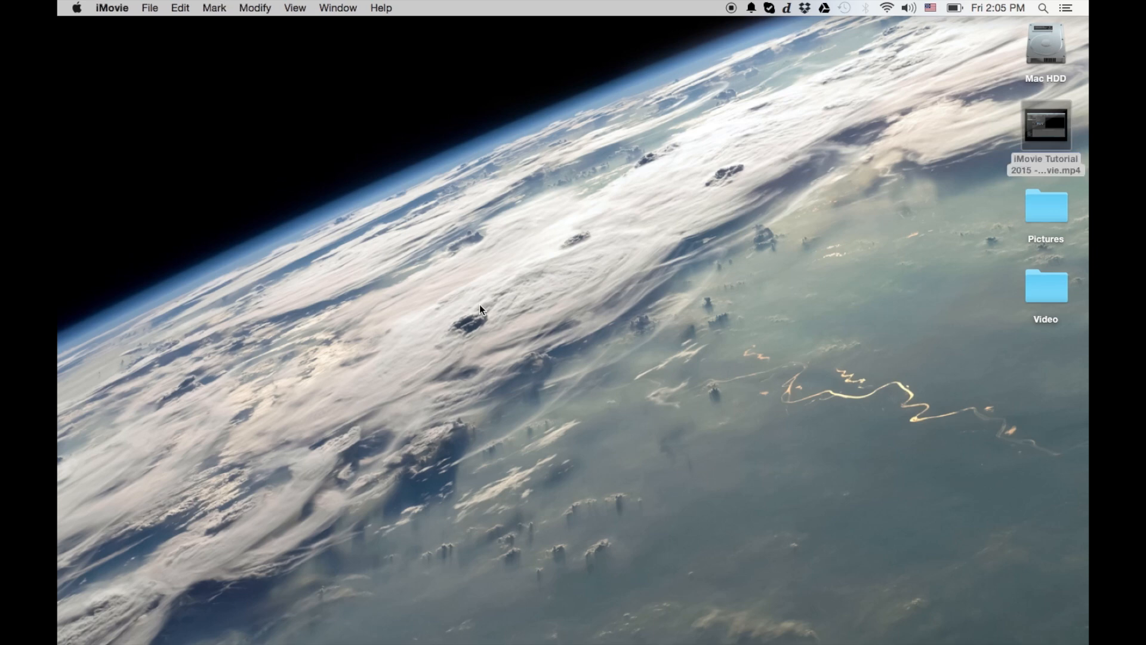
# Open iMovie and start a new Movie project, not a trailer
pyautogui.click(112, 7)
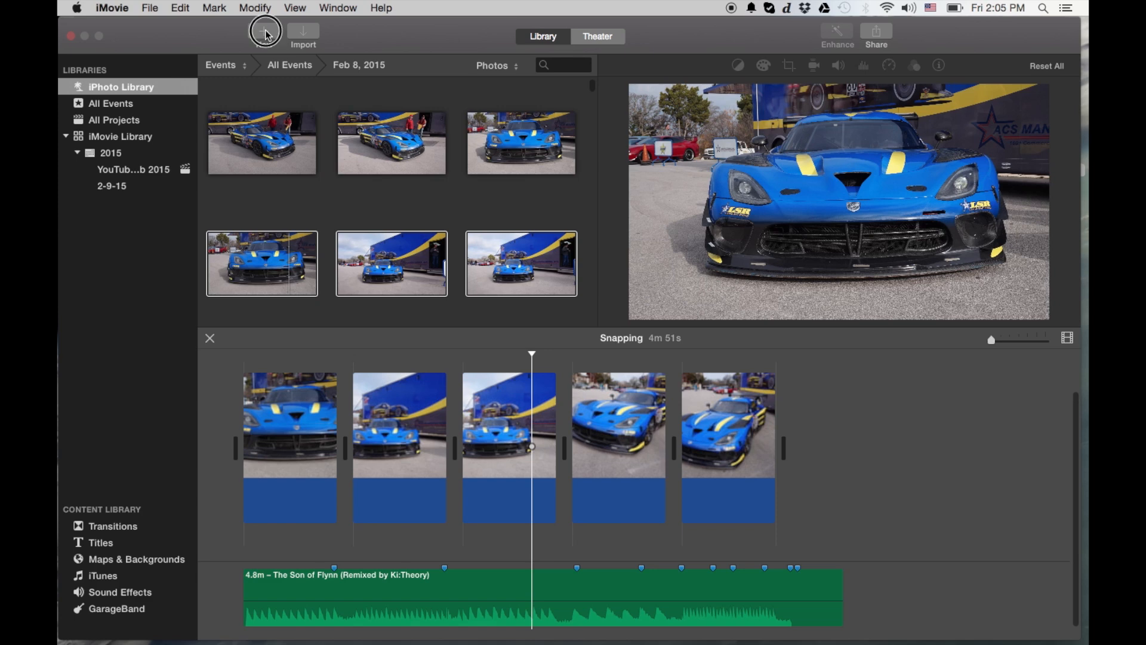
pyautogui.click(263, 33)
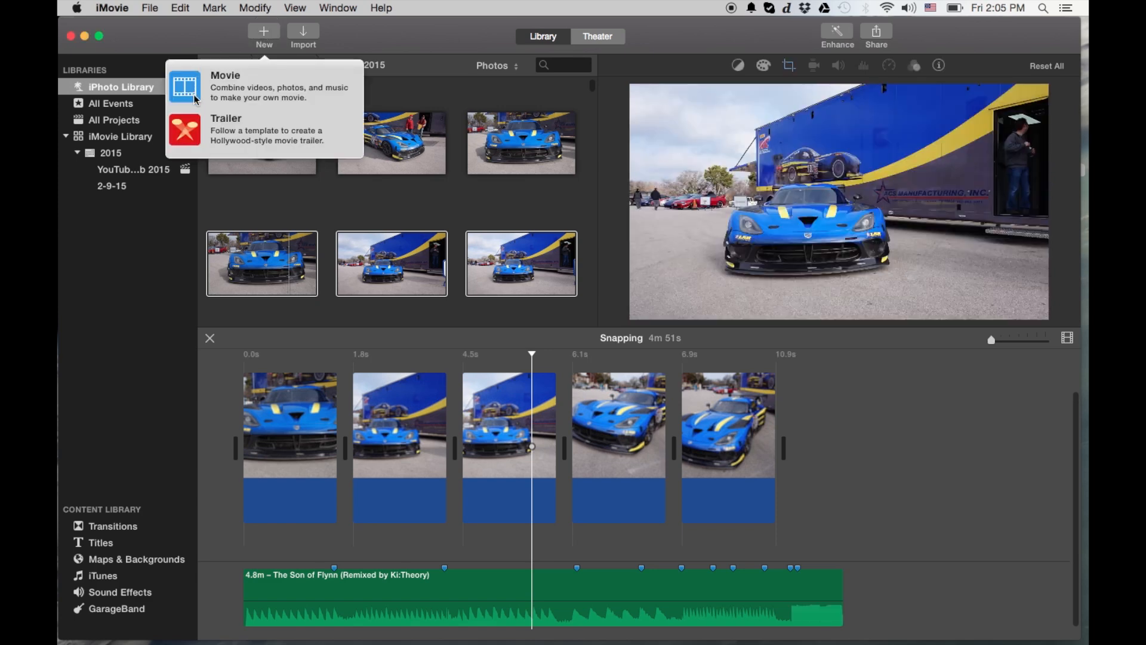
pyautogui.click(417, 150)
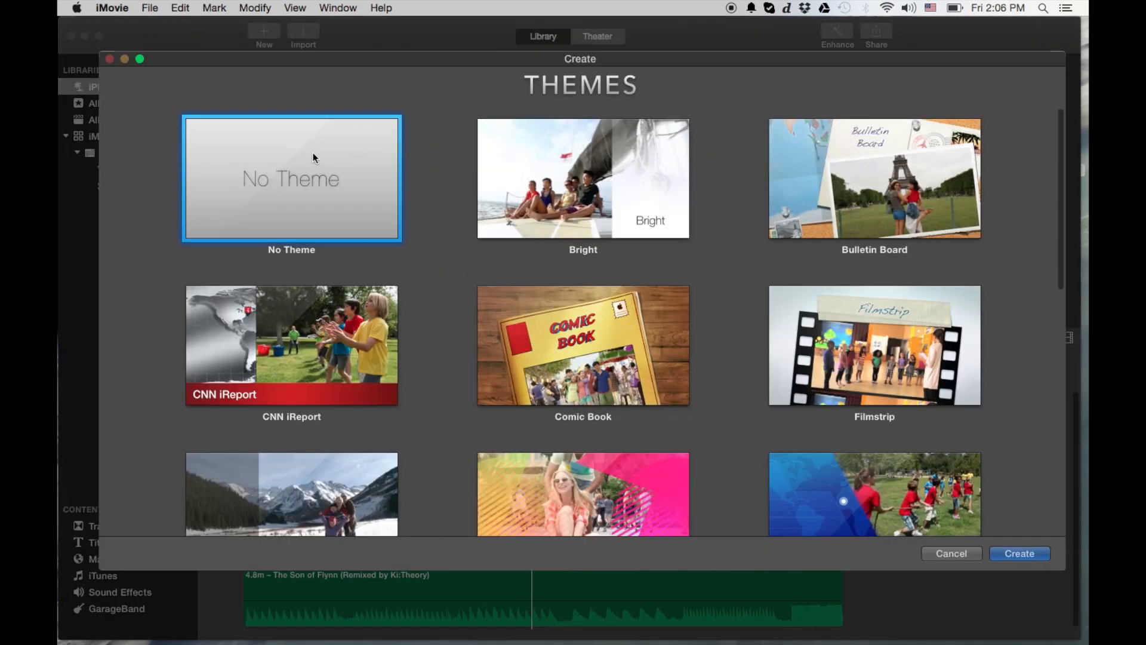
# Create a No Theme project named 'YouTube Video Export' in event YouTube Feb 2015
pyautogui.click(1018, 553)
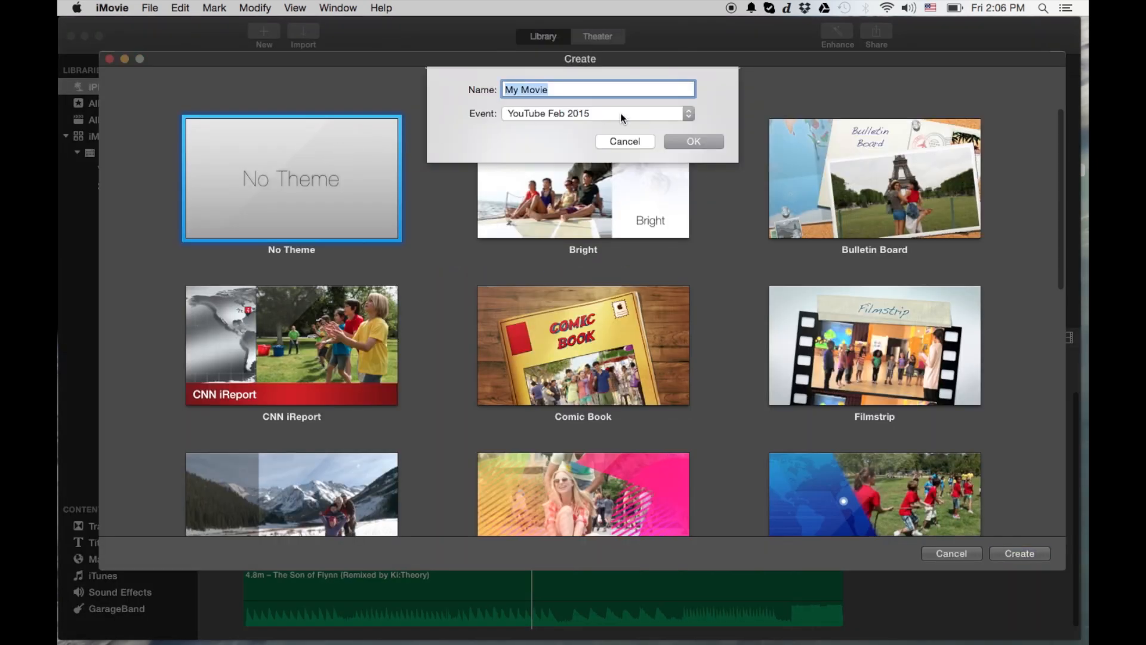
pyautogui.write('YouTube V')
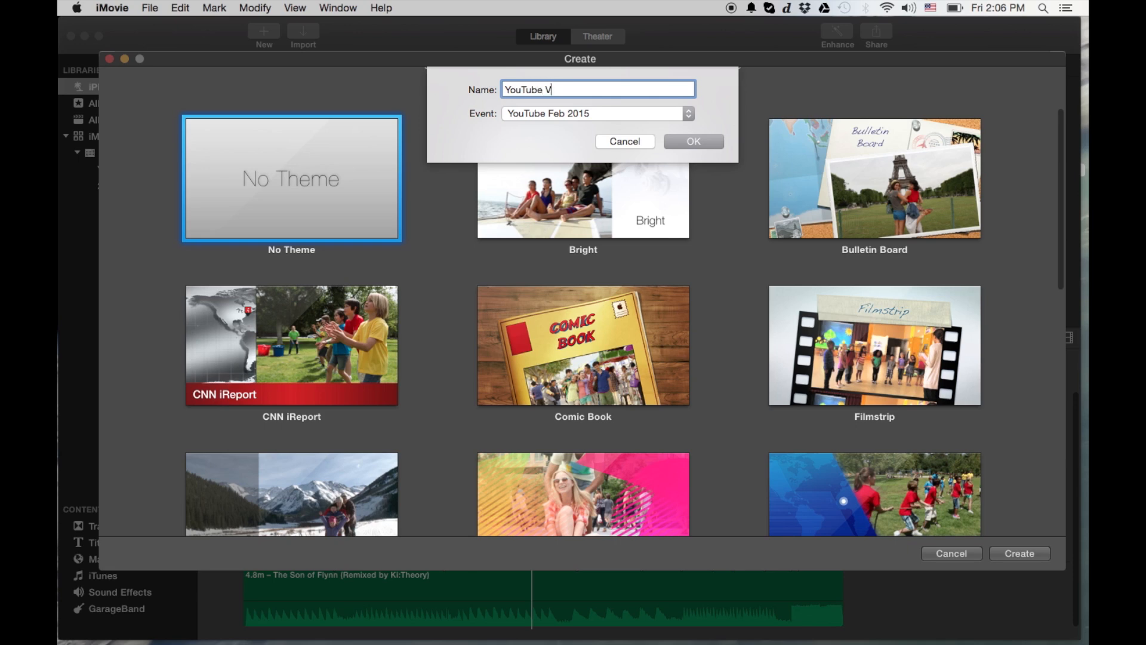
pyautogui.write('ideo Ex')
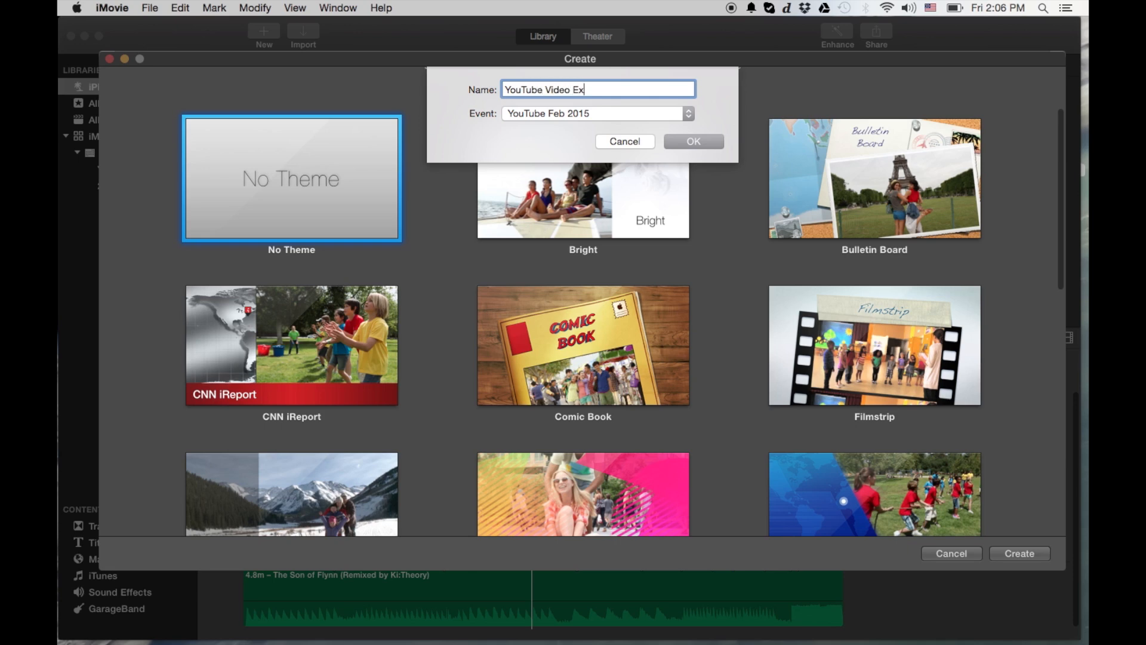
pyautogui.write('port')
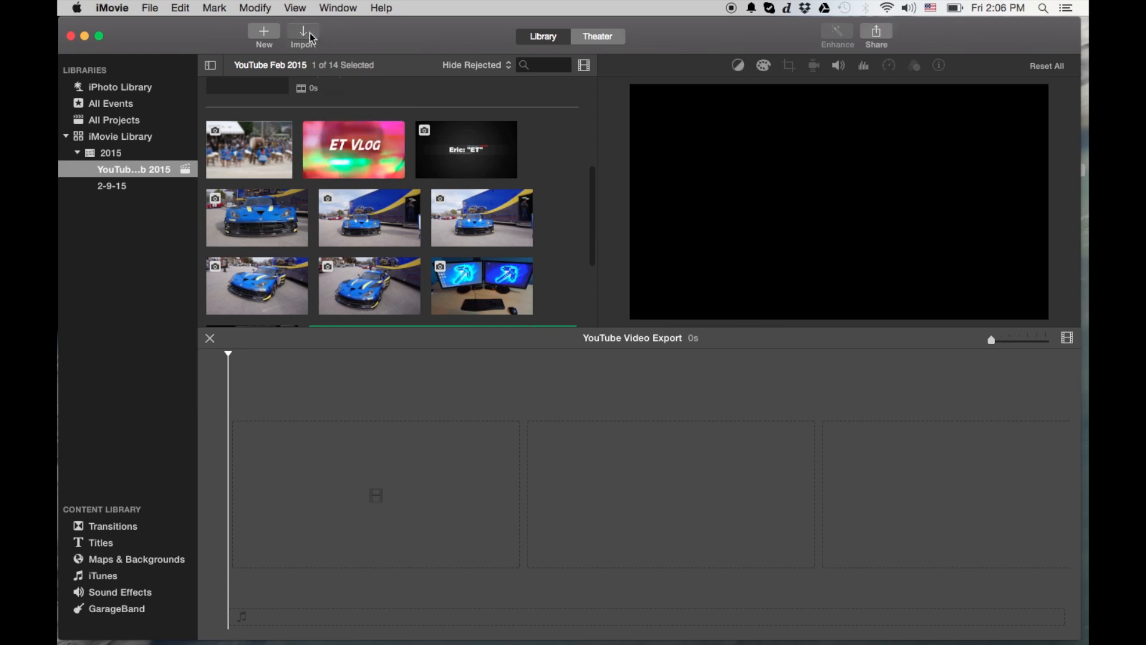
# Import the iMovie Tutorial 2015 MP4 from the Desktop into the project
pyautogui.click(303, 35)
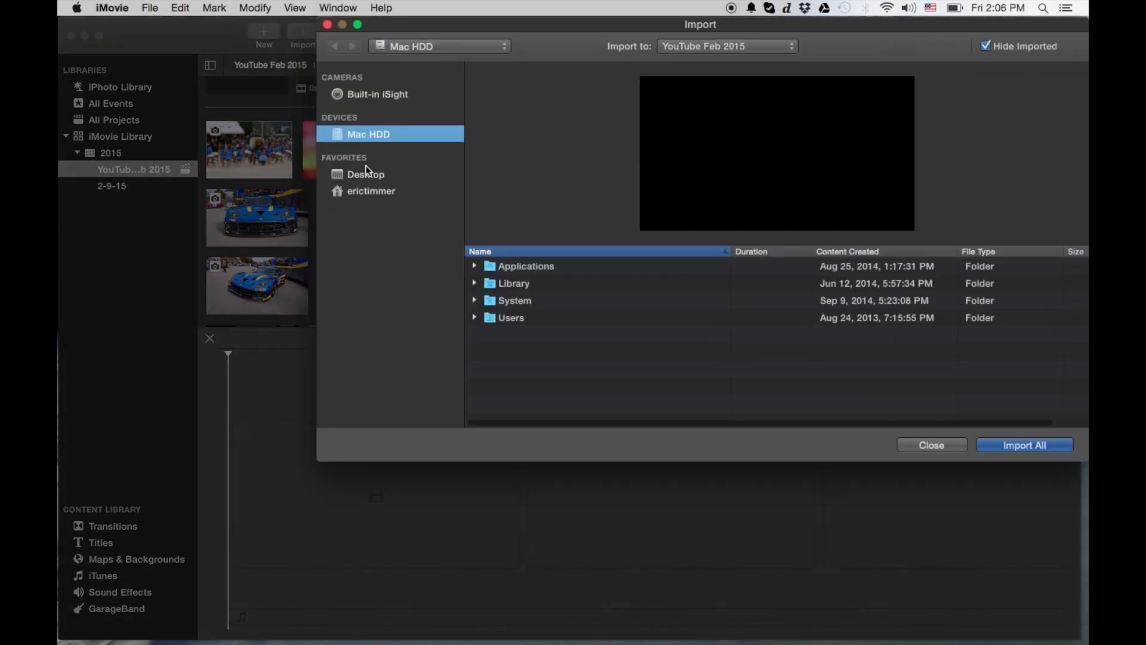
pyautogui.click(365, 174)
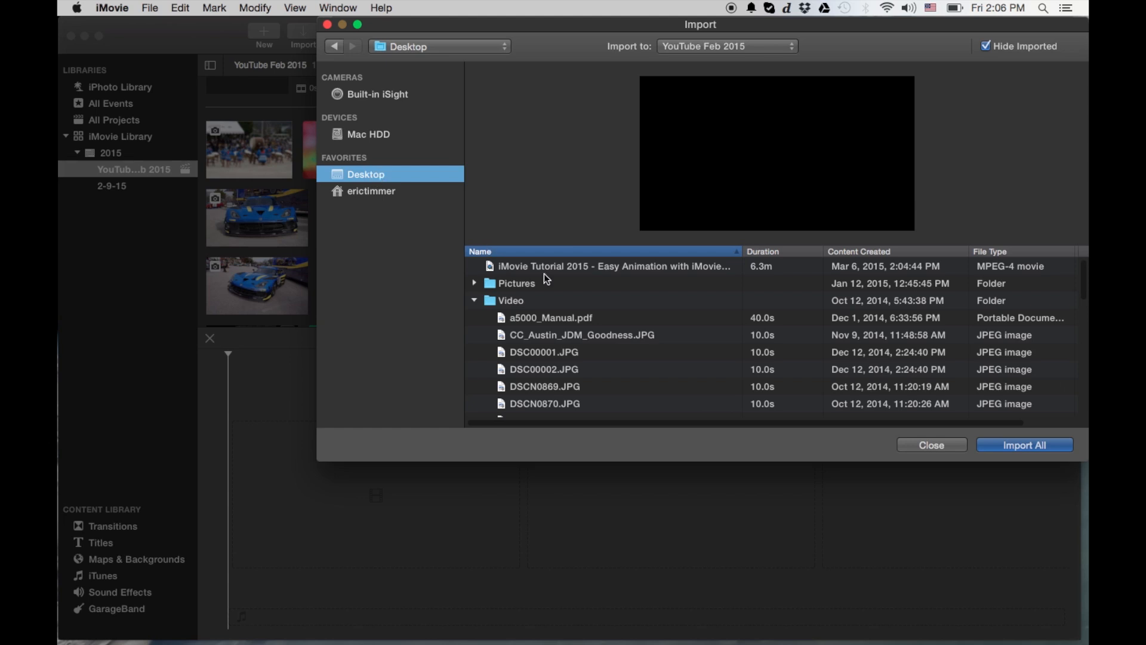
pyautogui.click(614, 265)
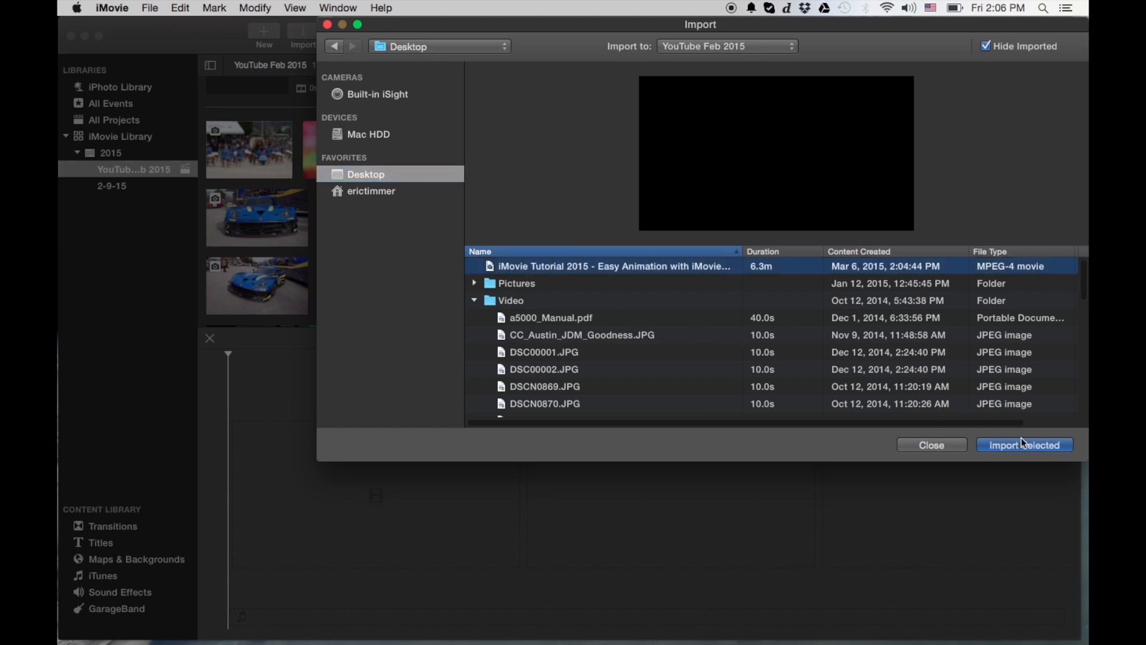
pyautogui.click(1025, 444)
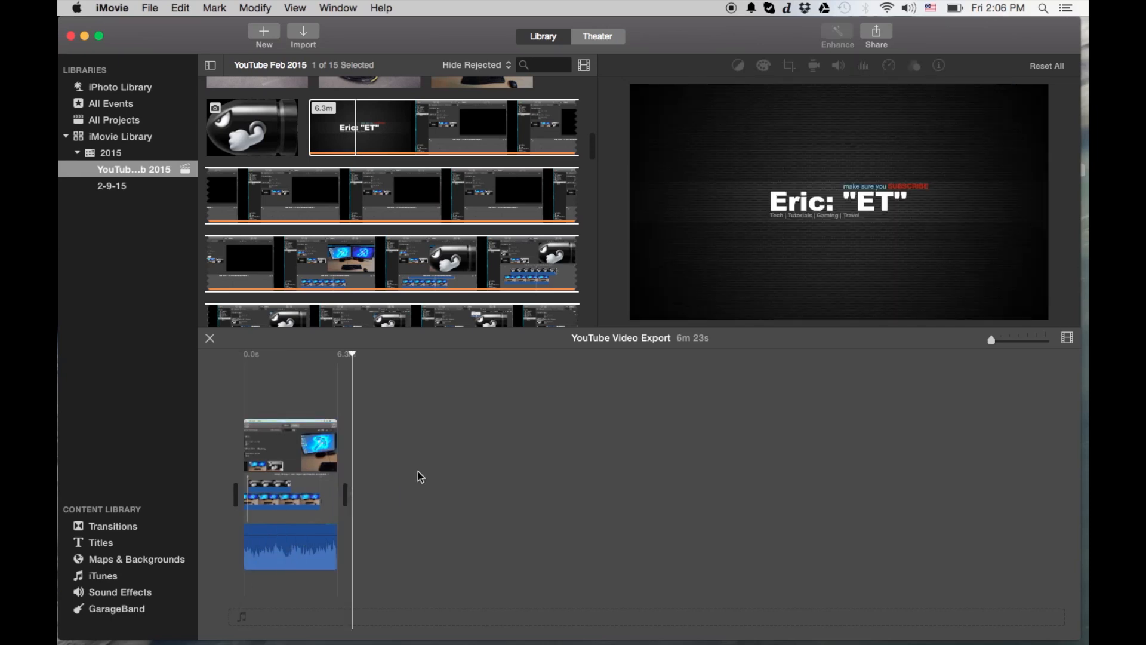
pyautogui.moveTo(310, 625)
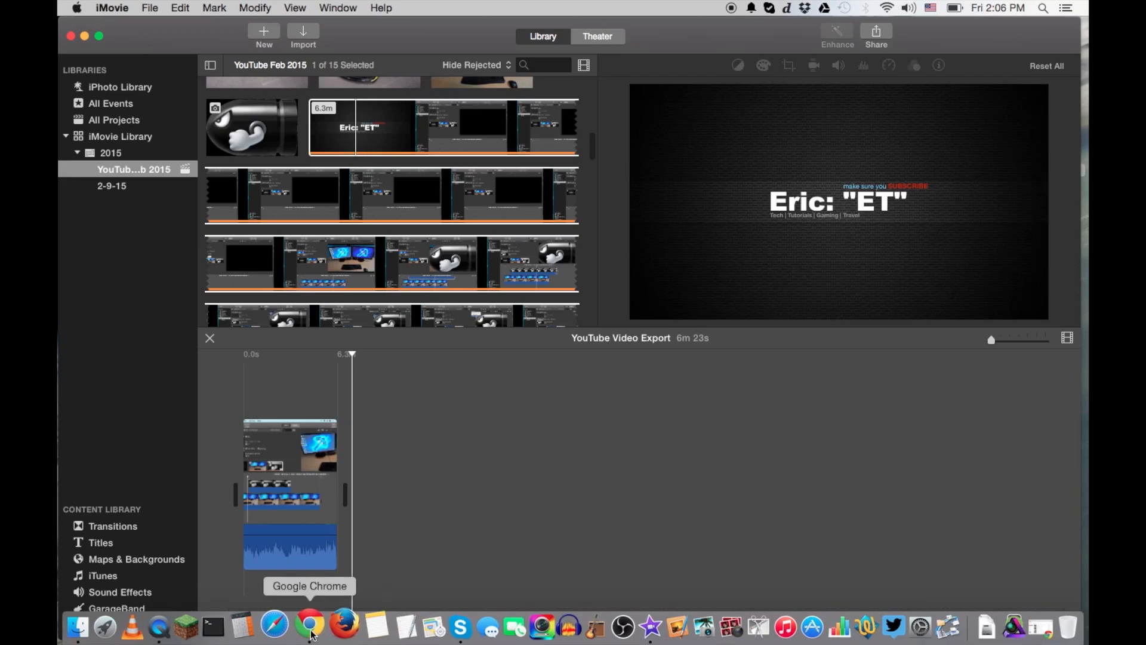
# Search Google in a new tab for 'download youtube videos' and open KeepVid
pyautogui.click(310, 627)
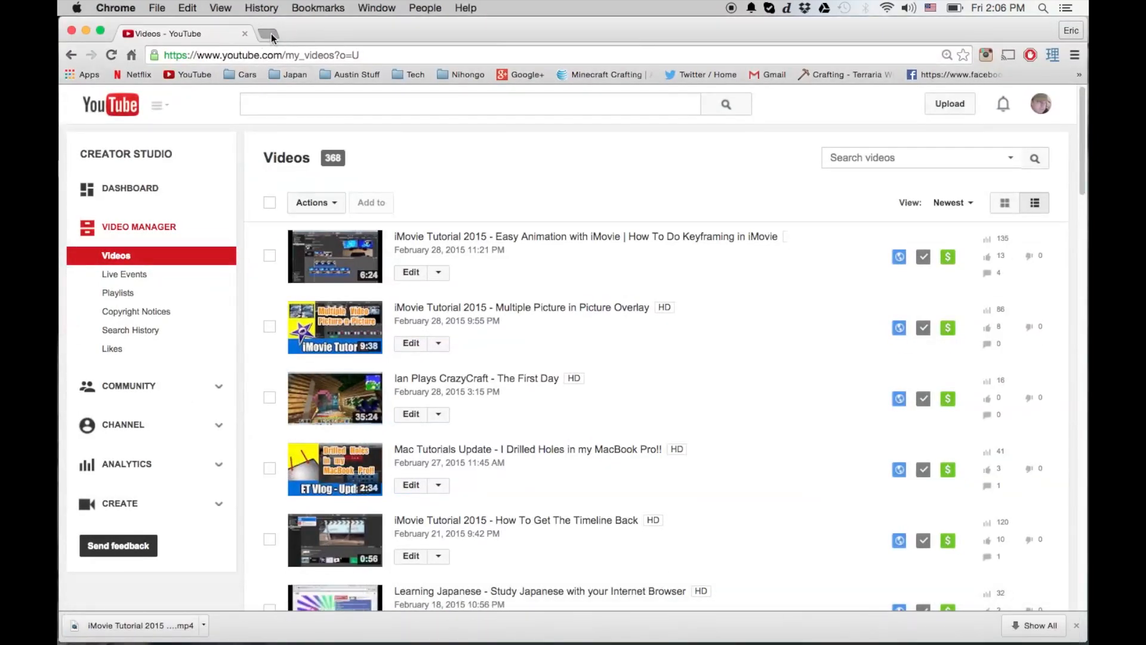
pyautogui.click(270, 33)
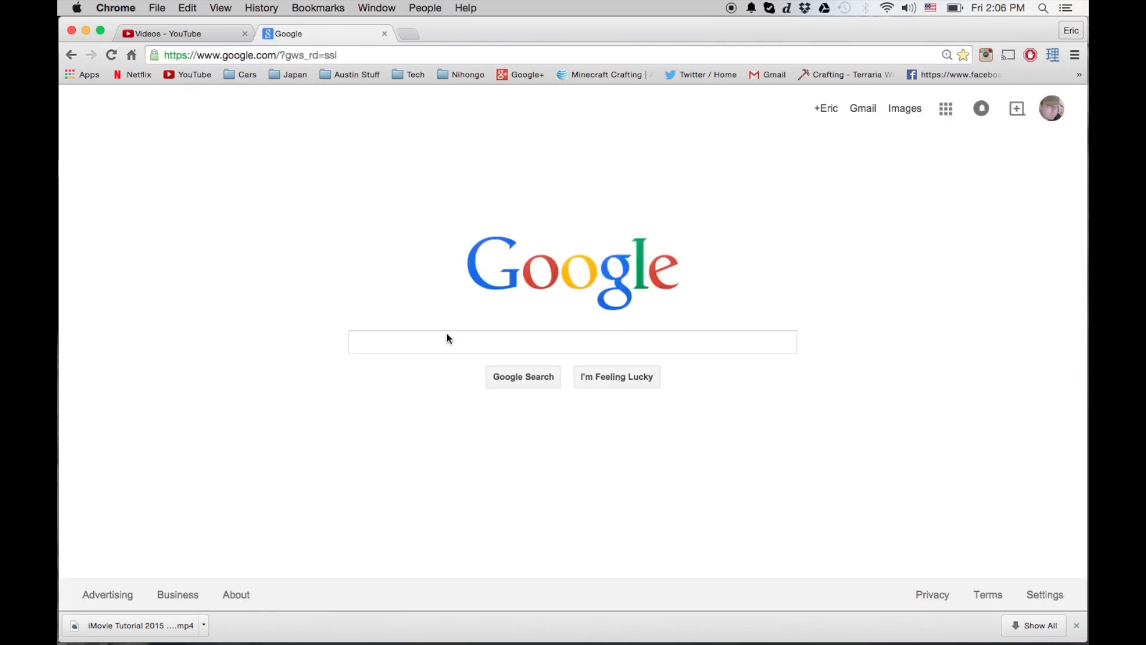
pyautogui.write('dow')
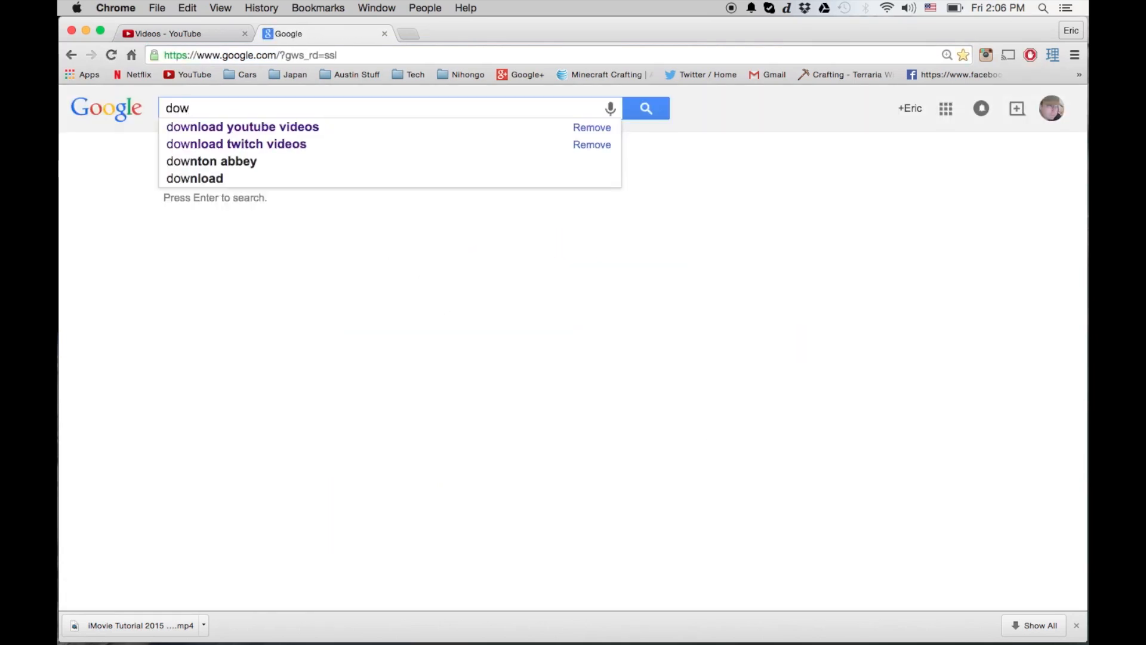
pyautogui.click(242, 126)
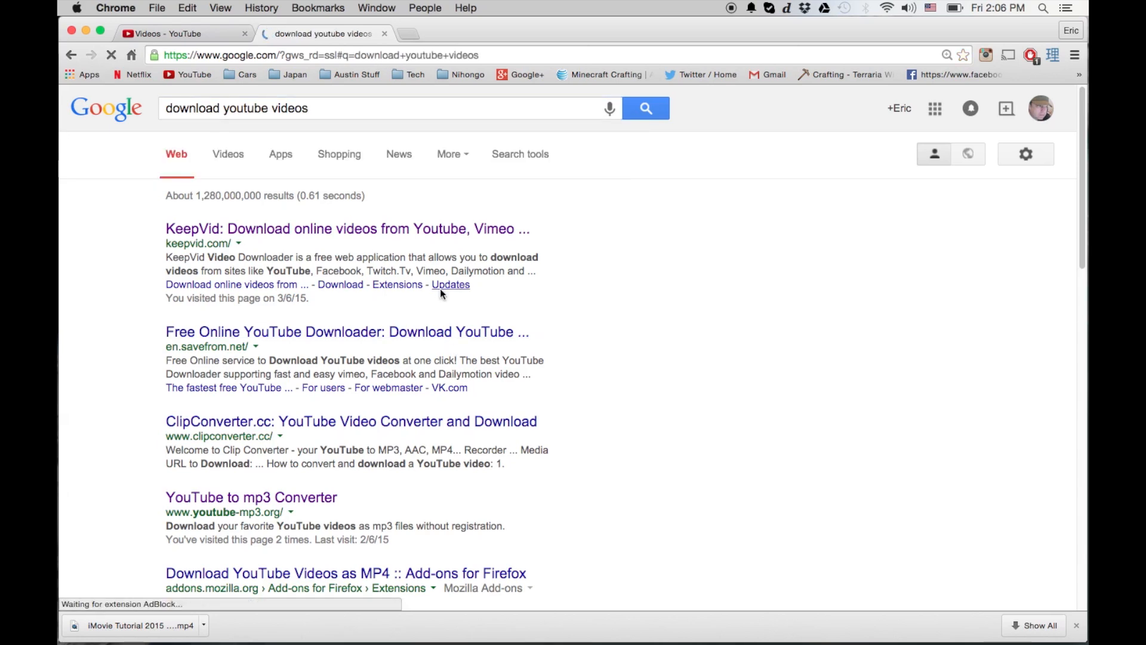
pyautogui.click(347, 228)
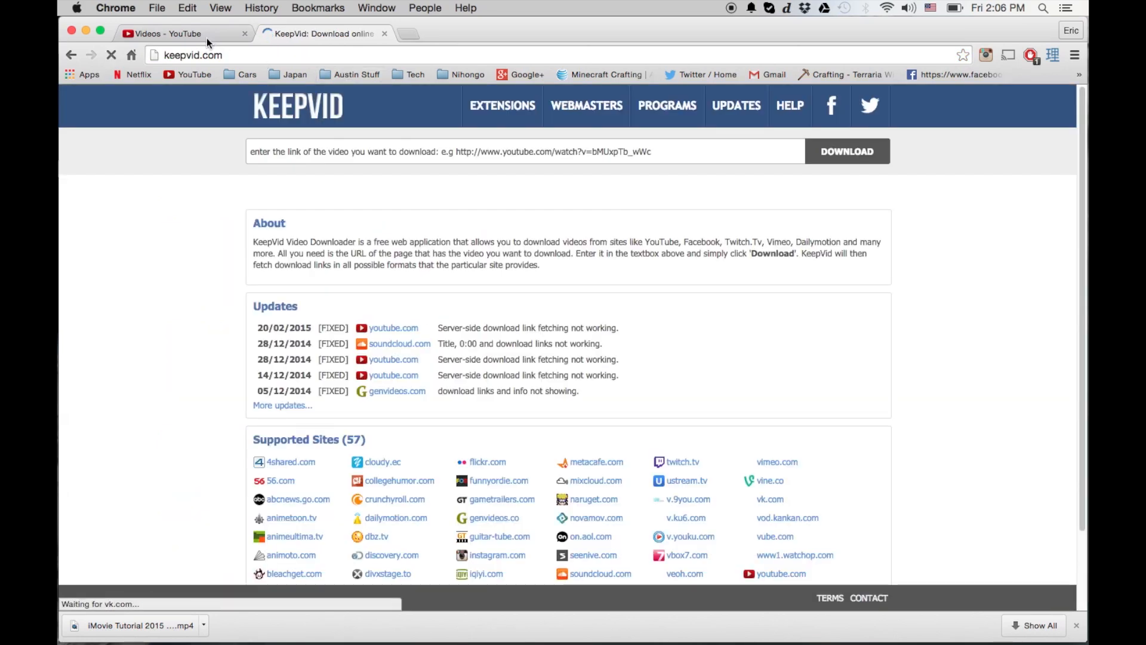
# Copy the tutorial video's YouTube URL, close its tab, and paste it into KeepVid
pyautogui.click(182, 33)
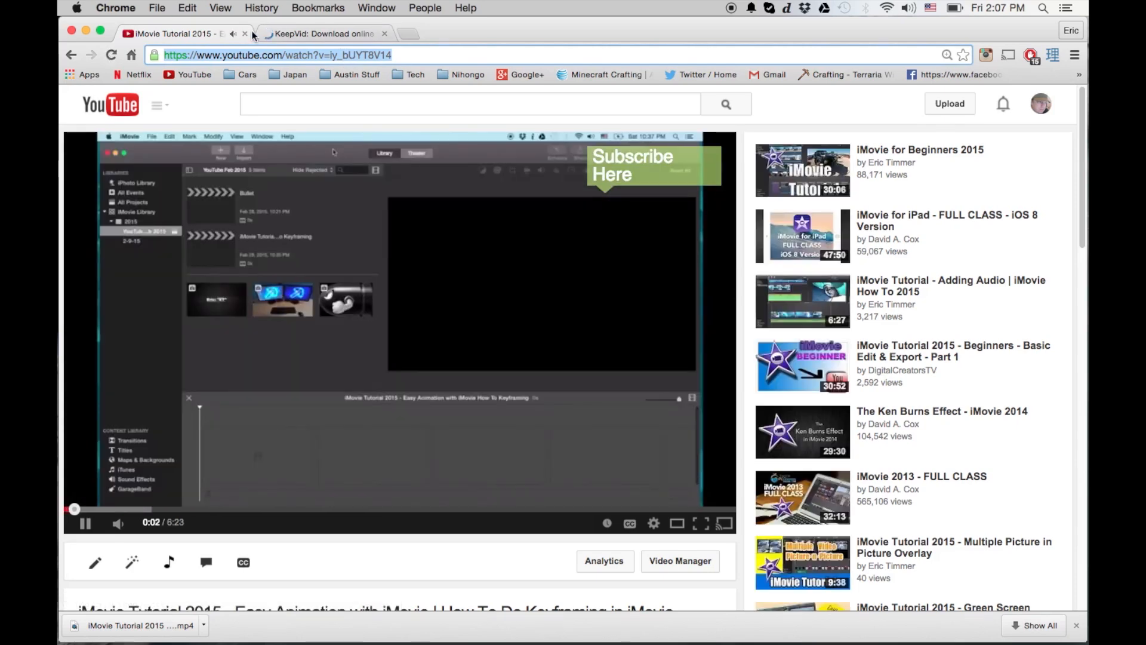
pyautogui.rightClick(276, 55)
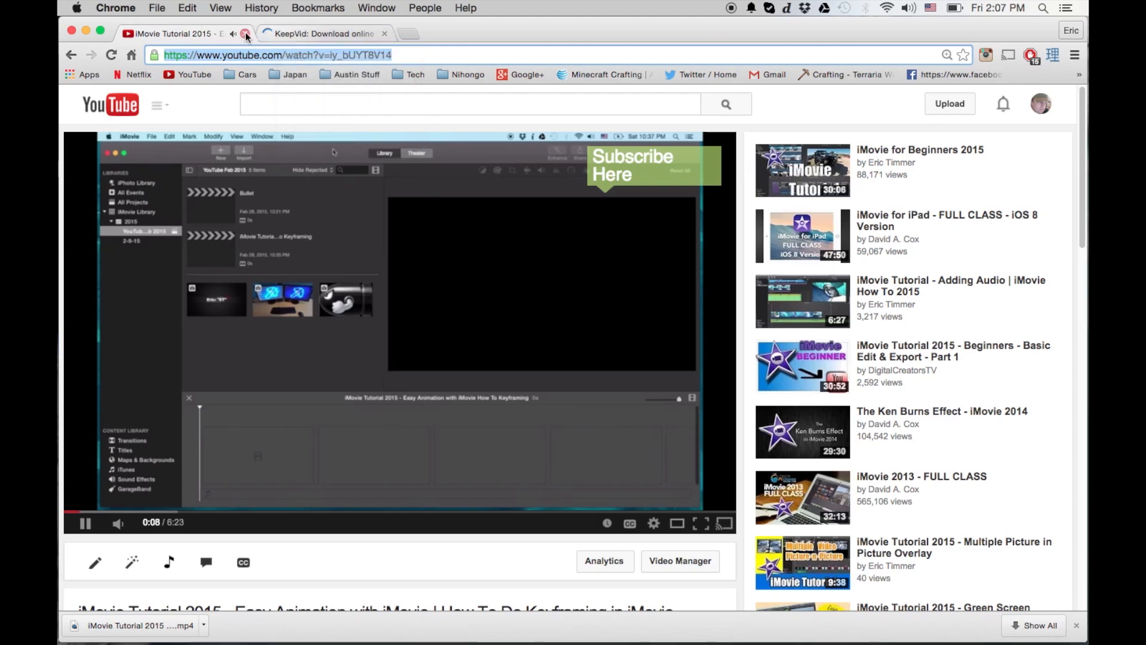
pyautogui.click(321, 33)
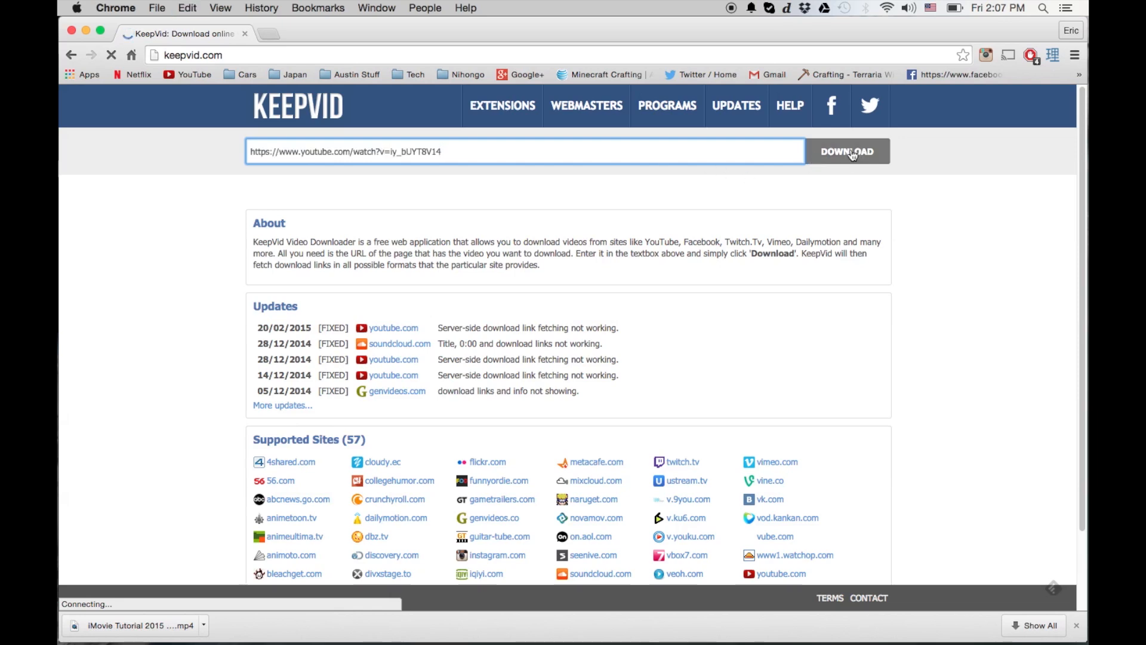
# Fetch KeepVid's download links and download the 720p MP4 version
pyautogui.click(847, 151)
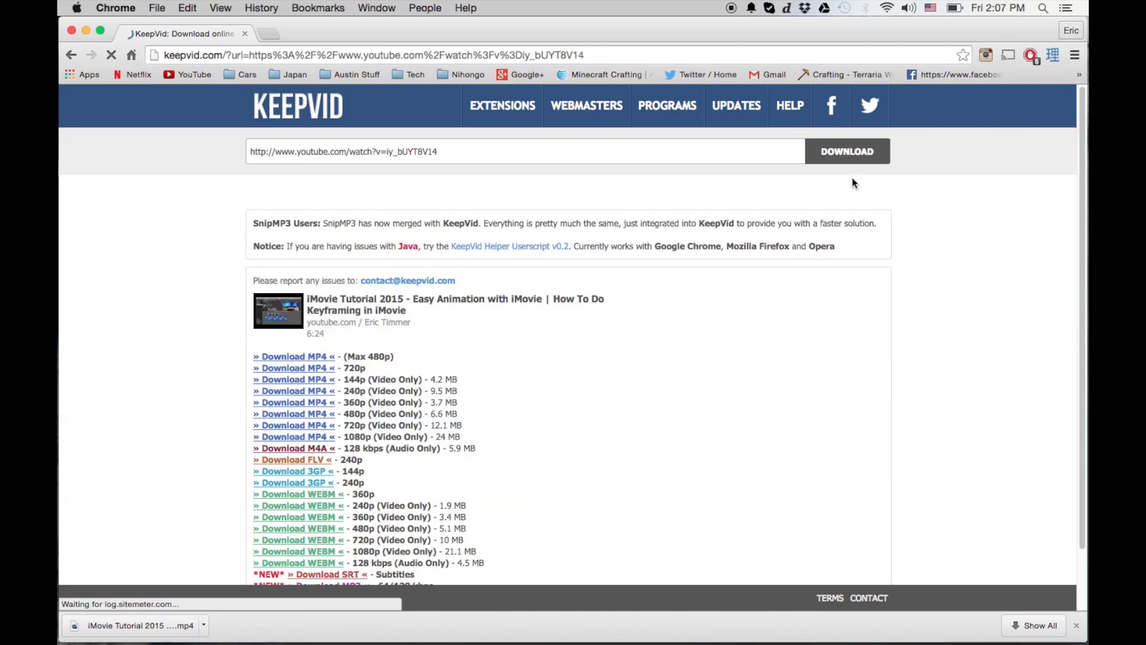
pyautogui.moveTo(322, 495)
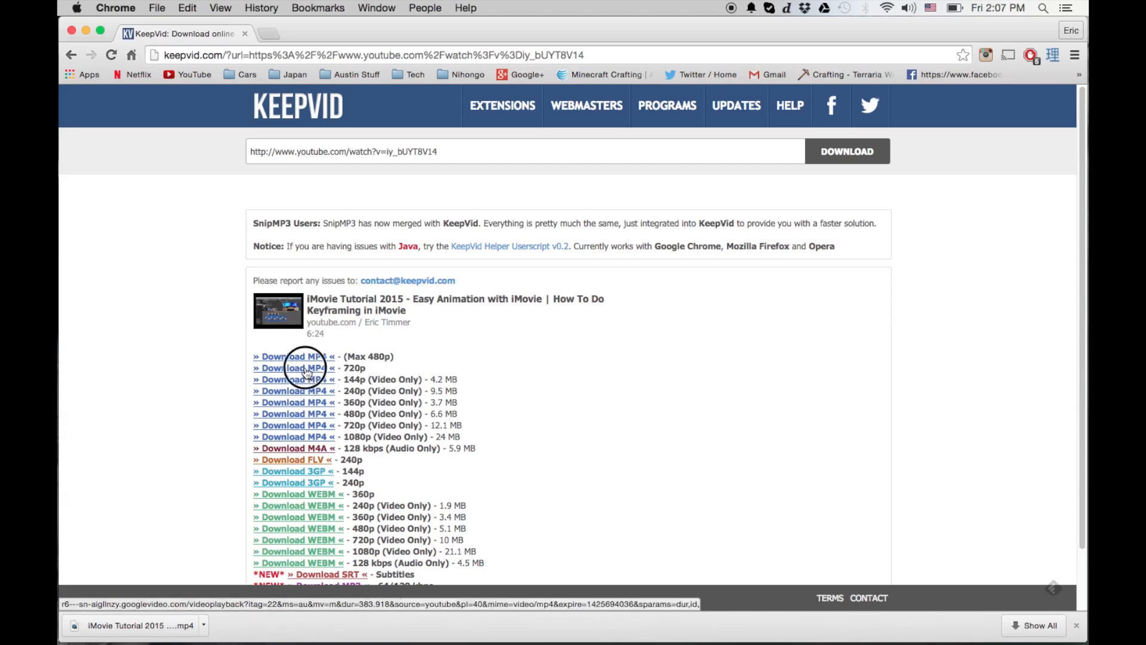
pyautogui.click(291, 368)
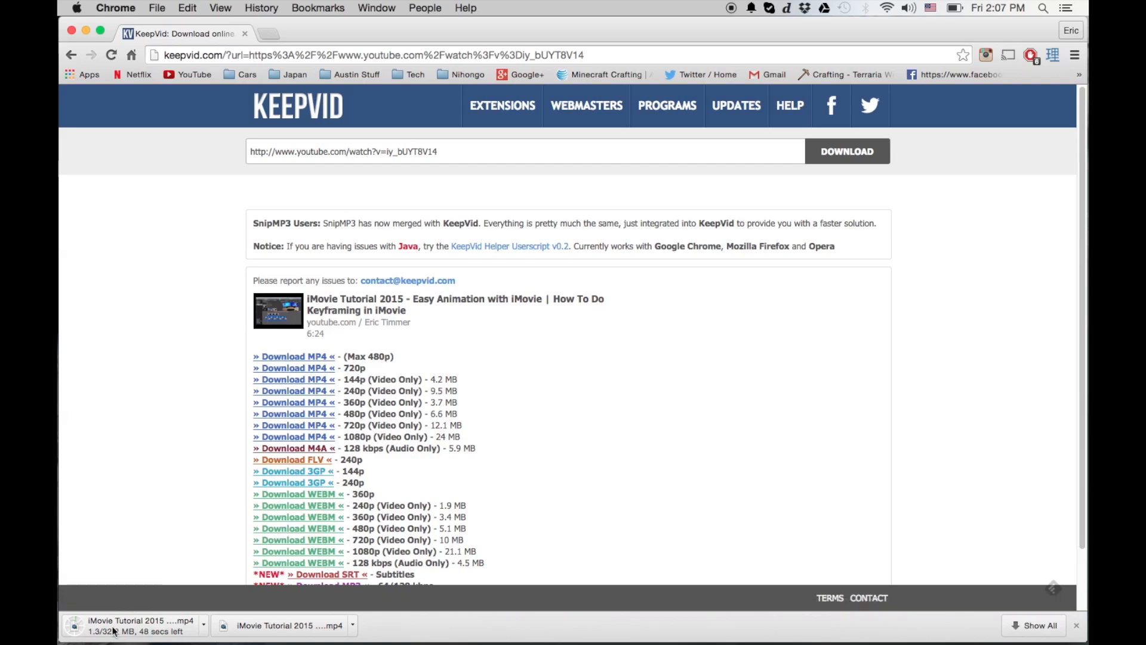
pyautogui.moveTo(136, 625)
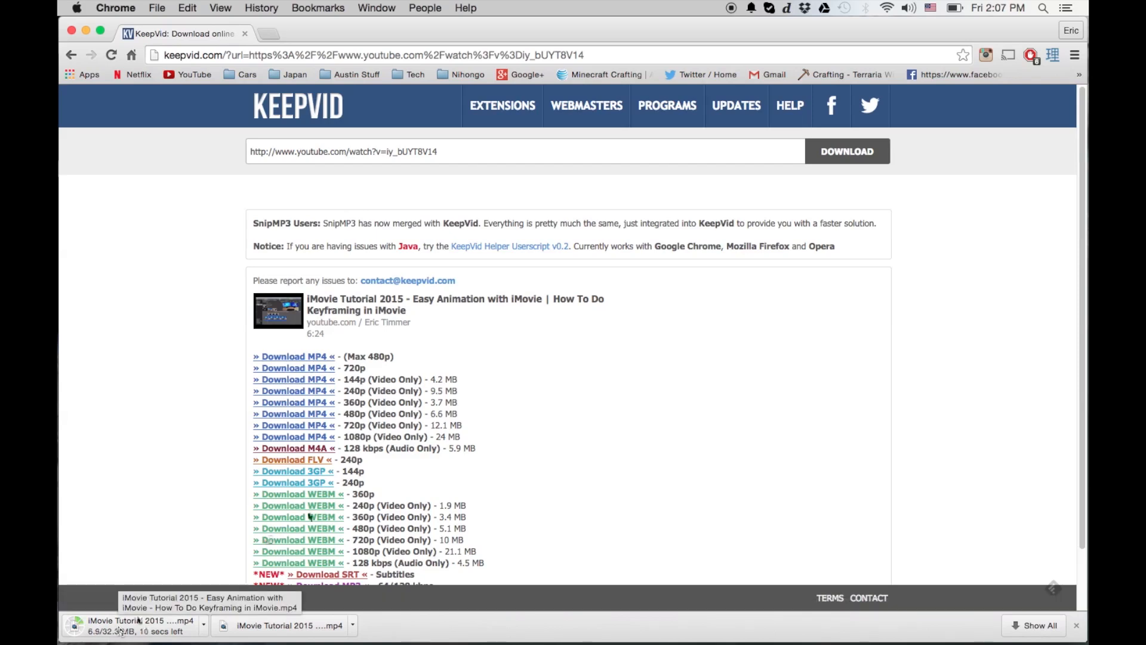
pyautogui.moveTo(404, 236)
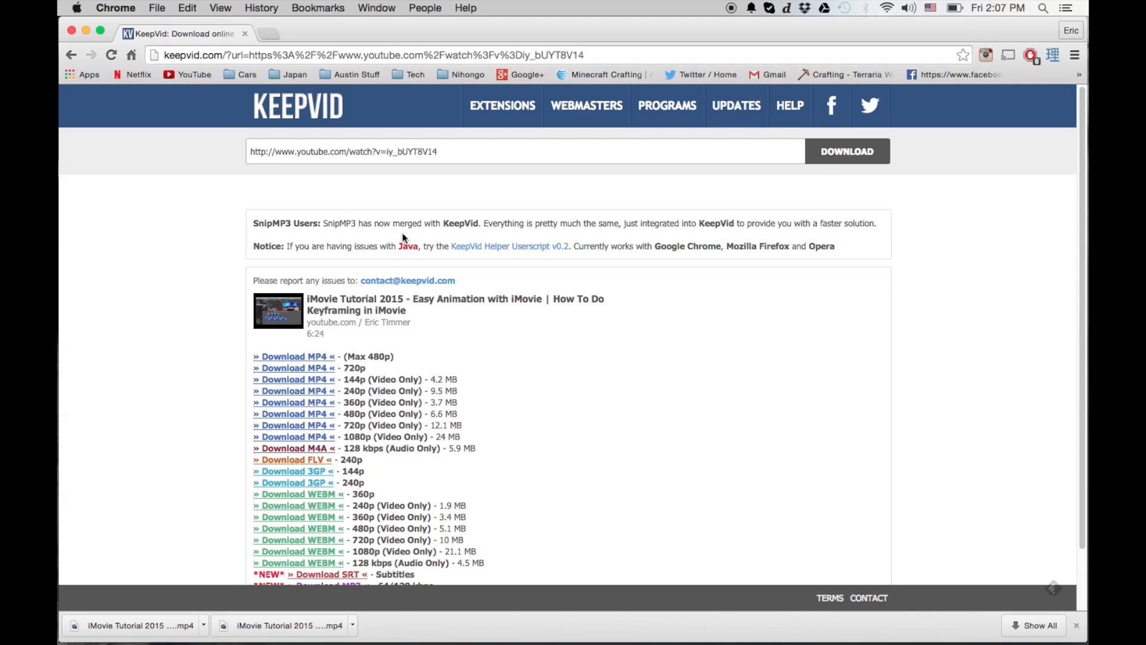
pyautogui.moveTo(332, 37)
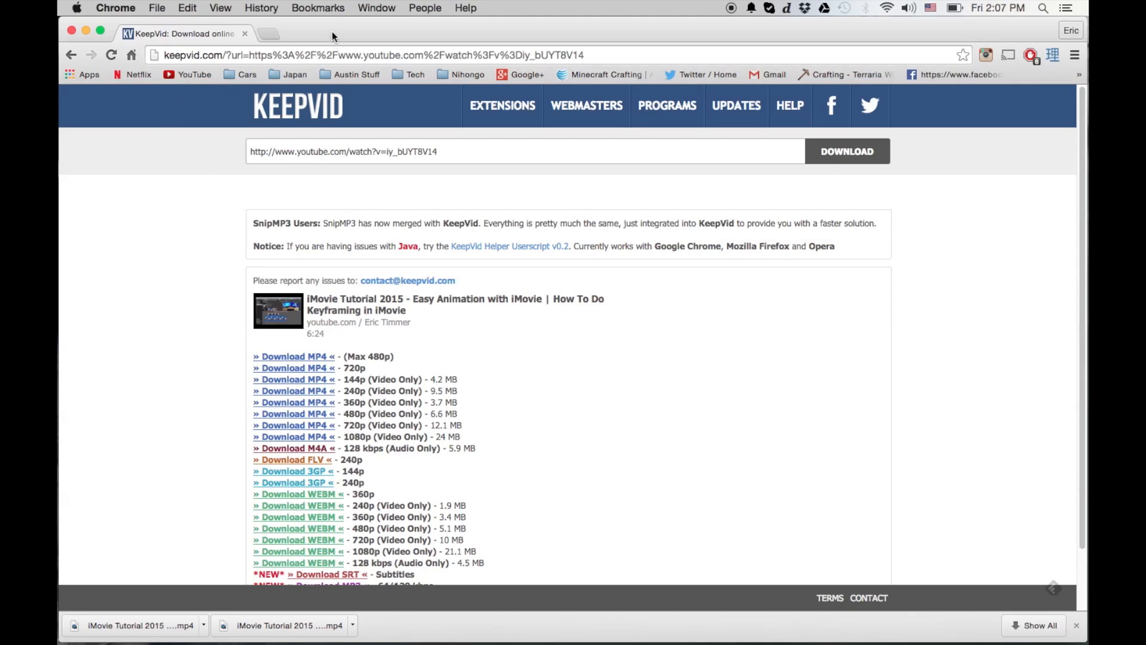